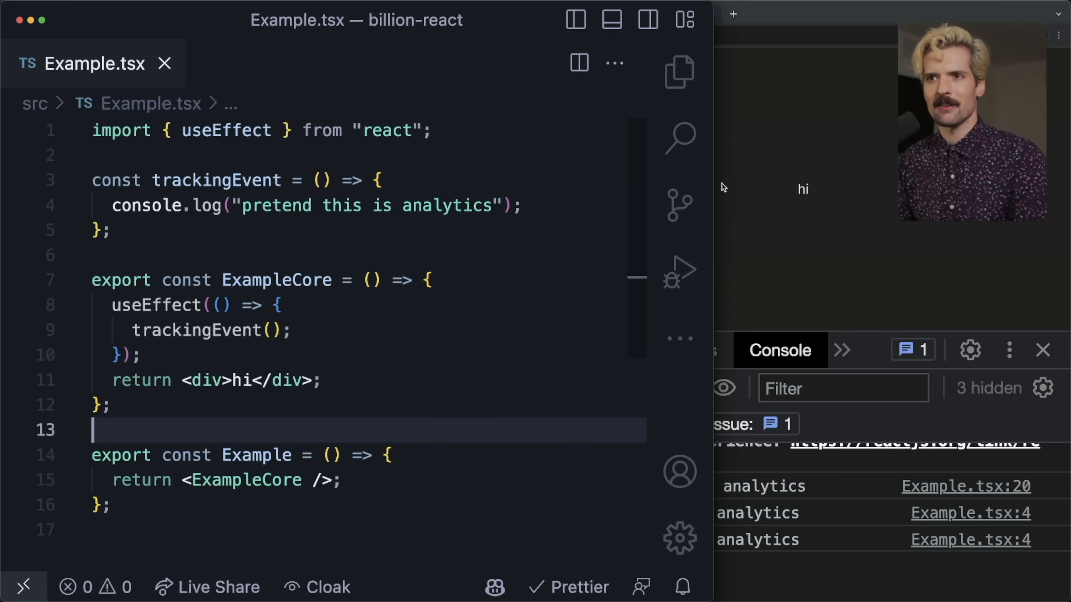
mouse_move(170, 344)
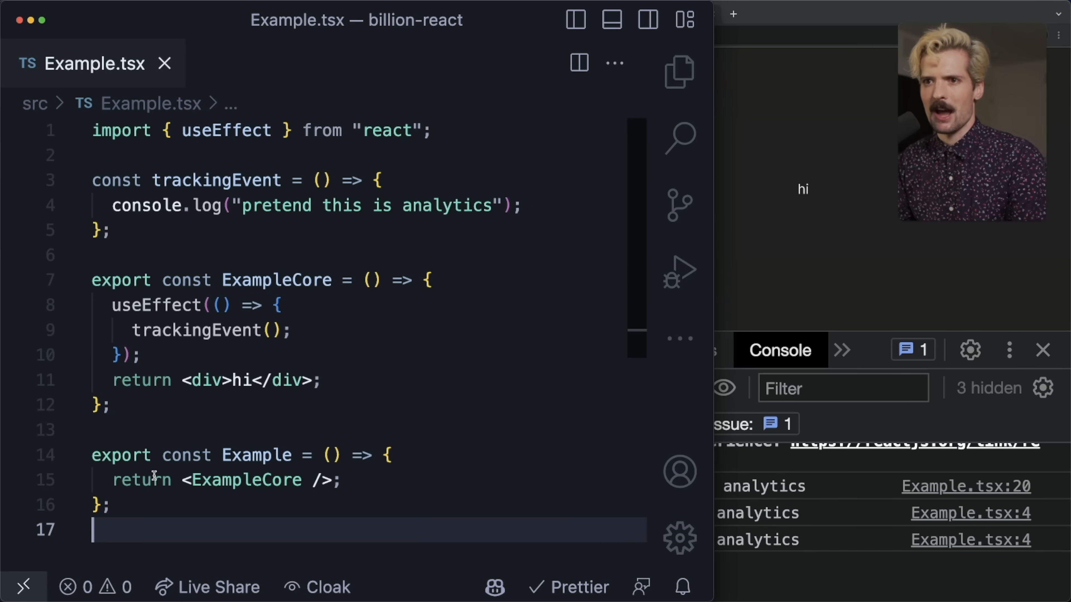
Give Example a count state and an onClick increase button calling setCount(count + 1) beside ExampleCore
click(342, 480)
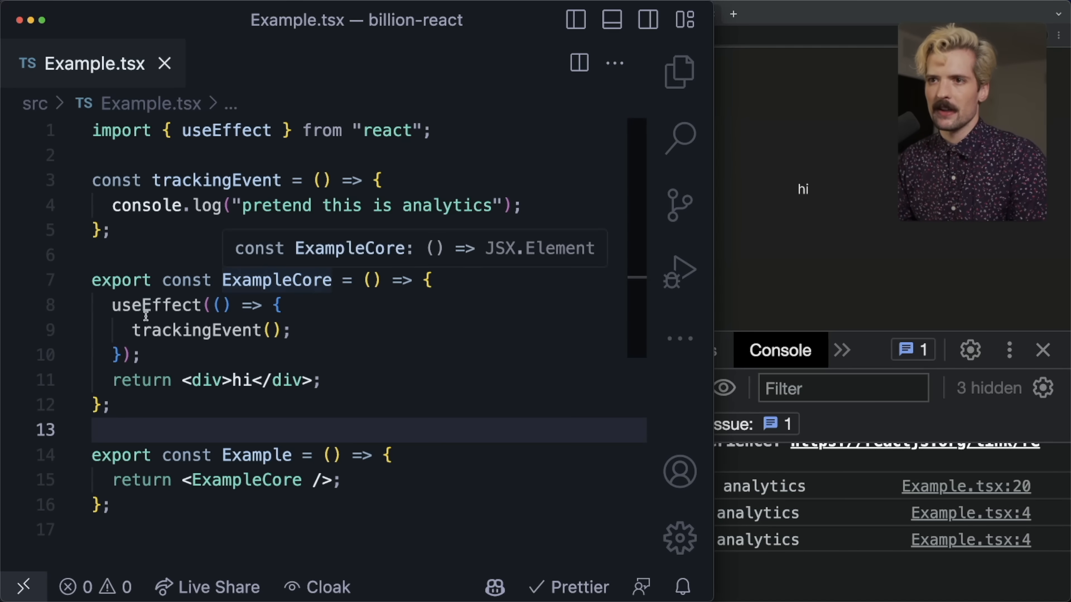
click(294, 331)
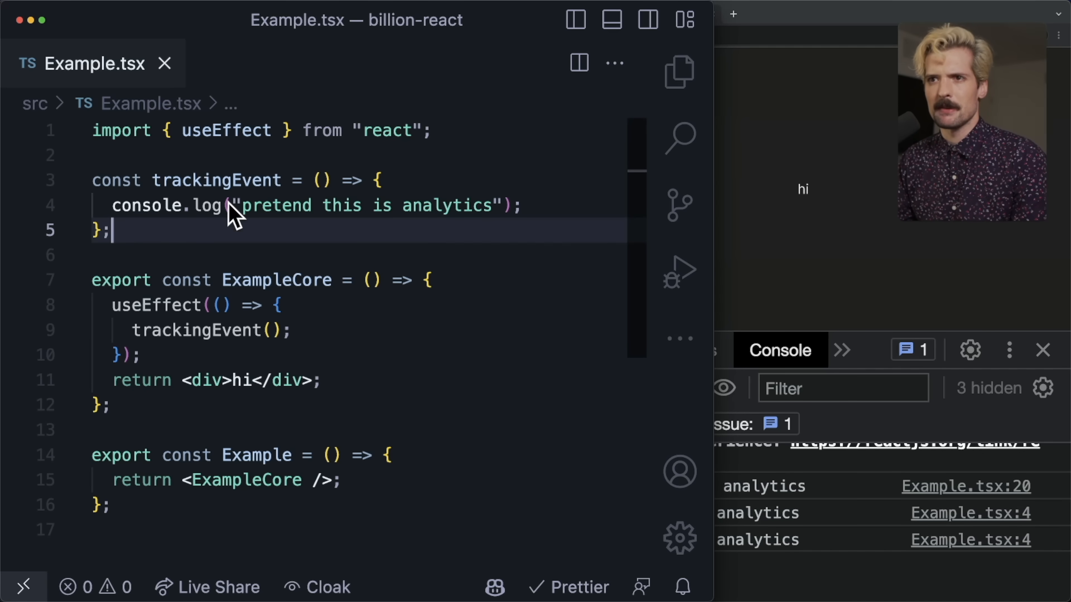
mouse_move(238, 232)
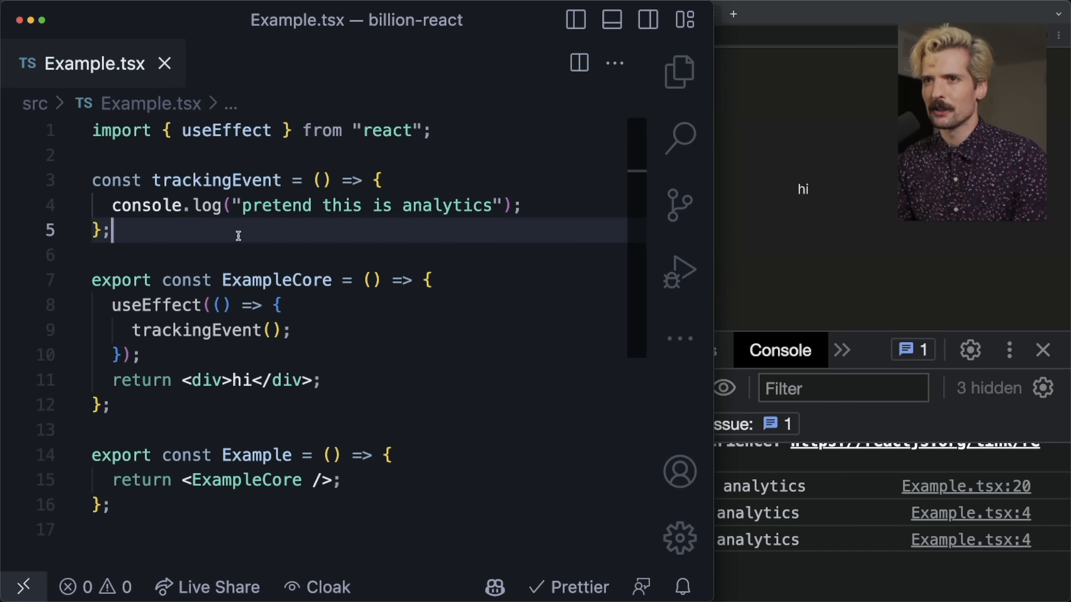
mouse_move(143, 231)
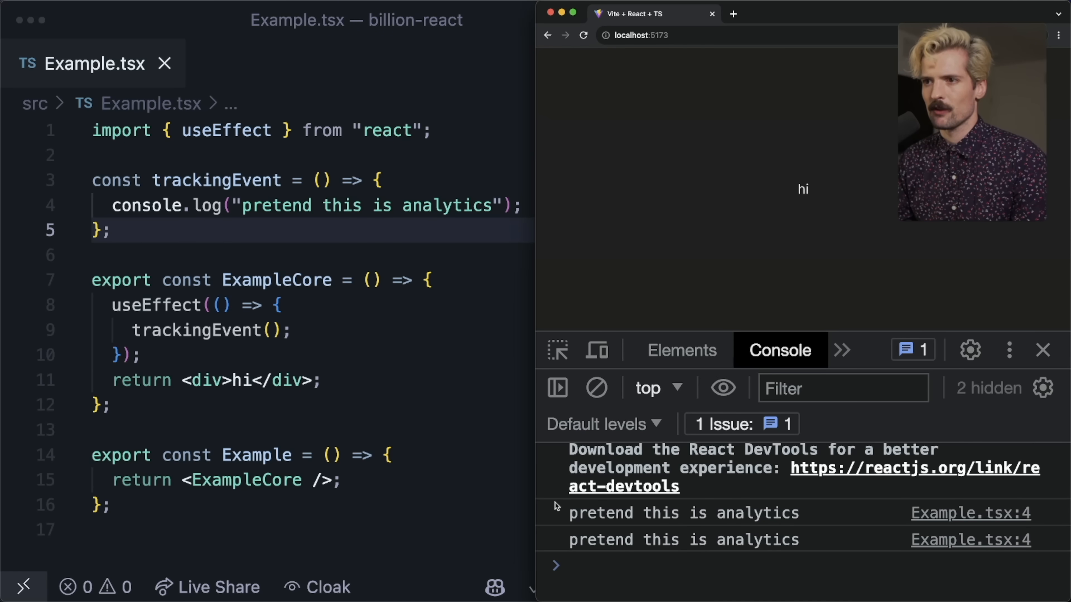
mouse_move(719, 578)
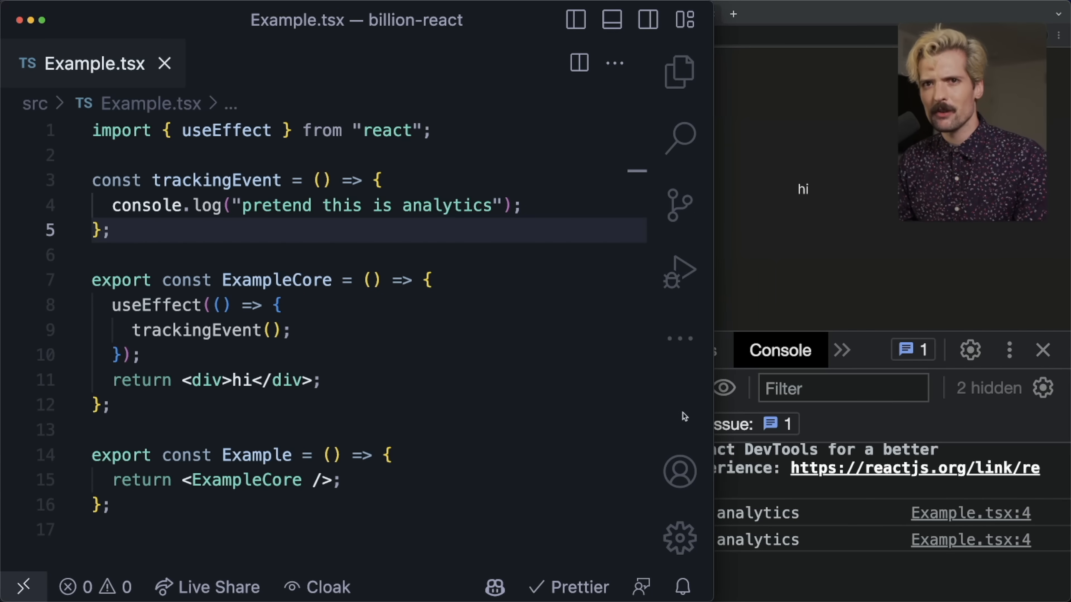
mouse_move(344, 430)
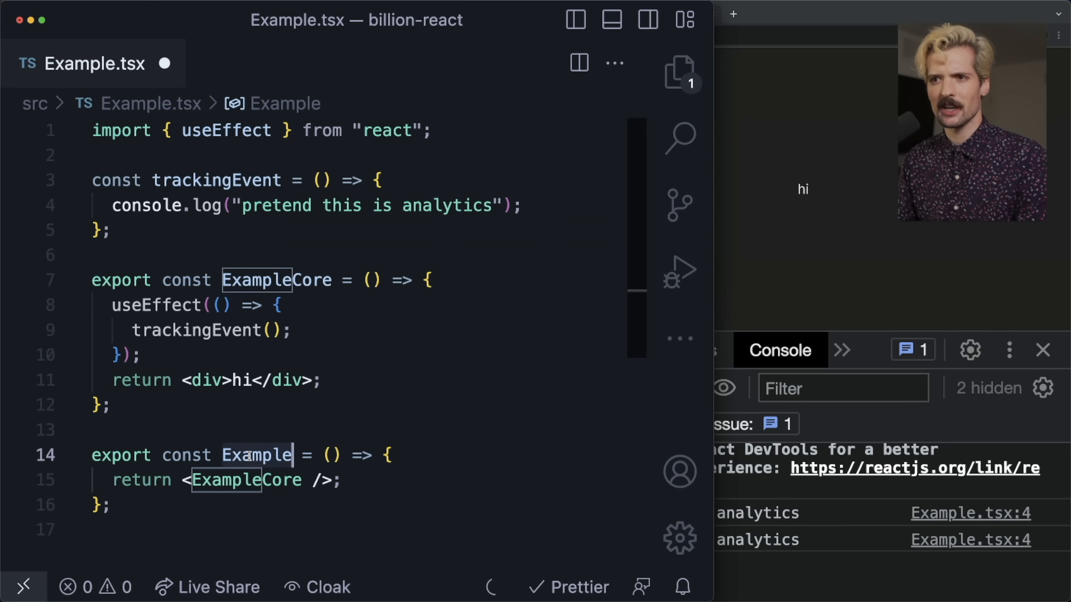
mouse_move(256, 455)
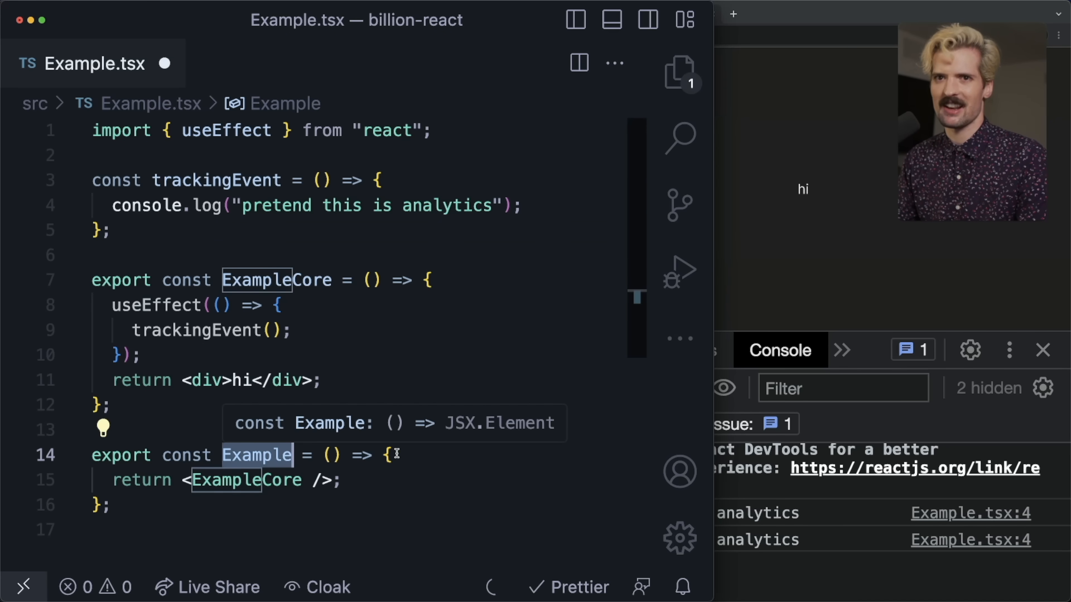
text(con)
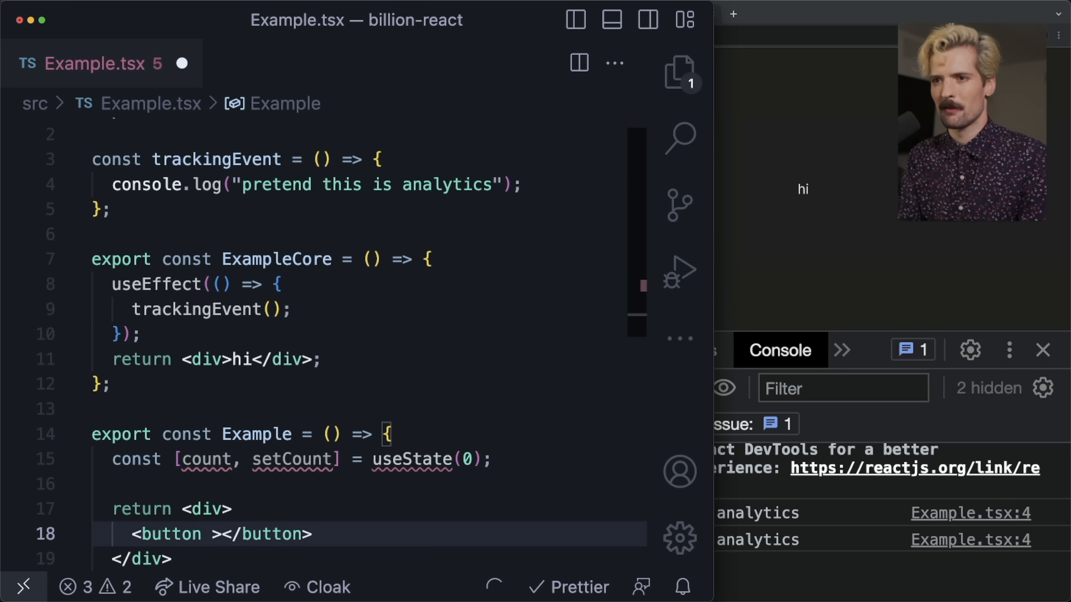
text(onClick={() => {)
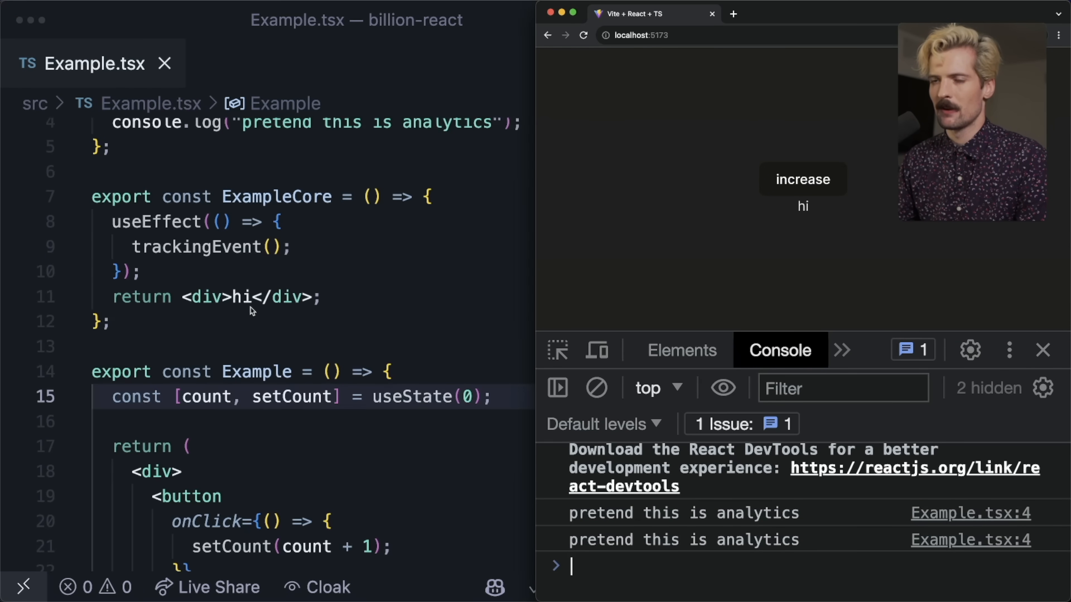
Test the increase button twice in the running browser app
scroll(down, 3)
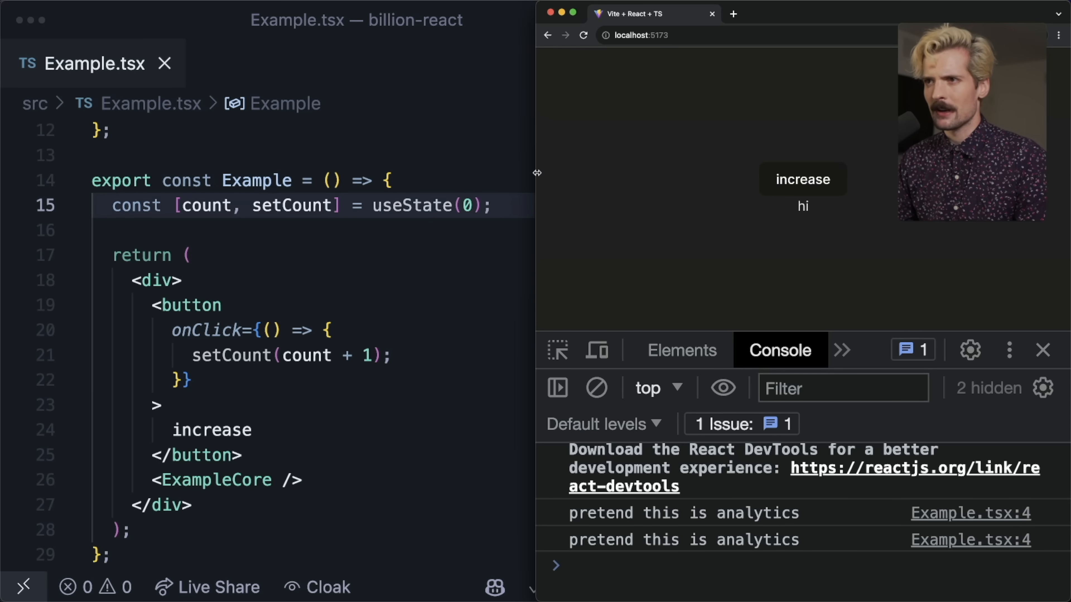
click(802, 179)
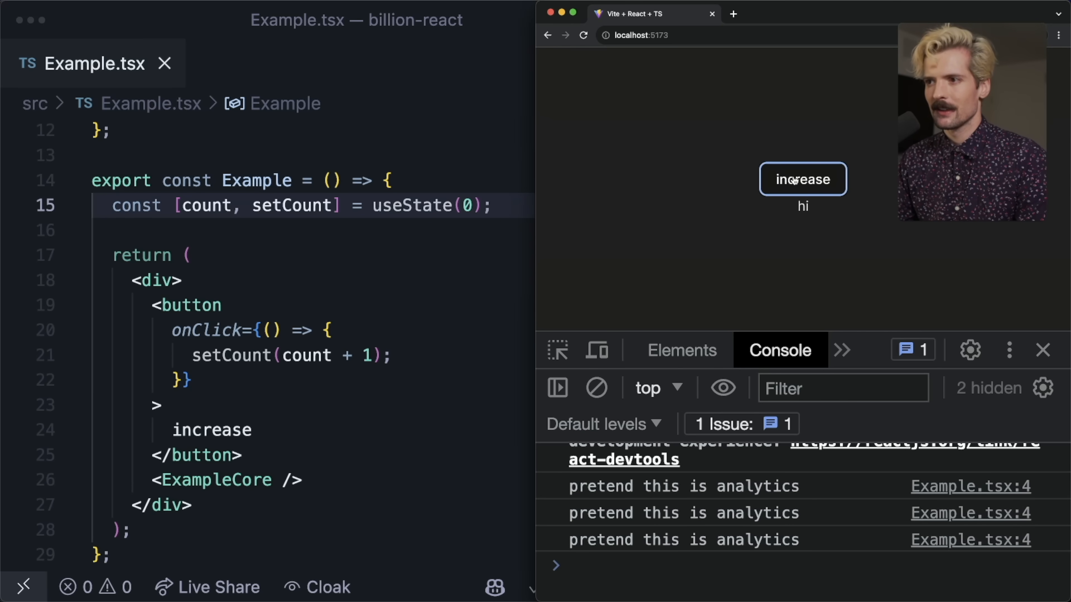
click(803, 179)
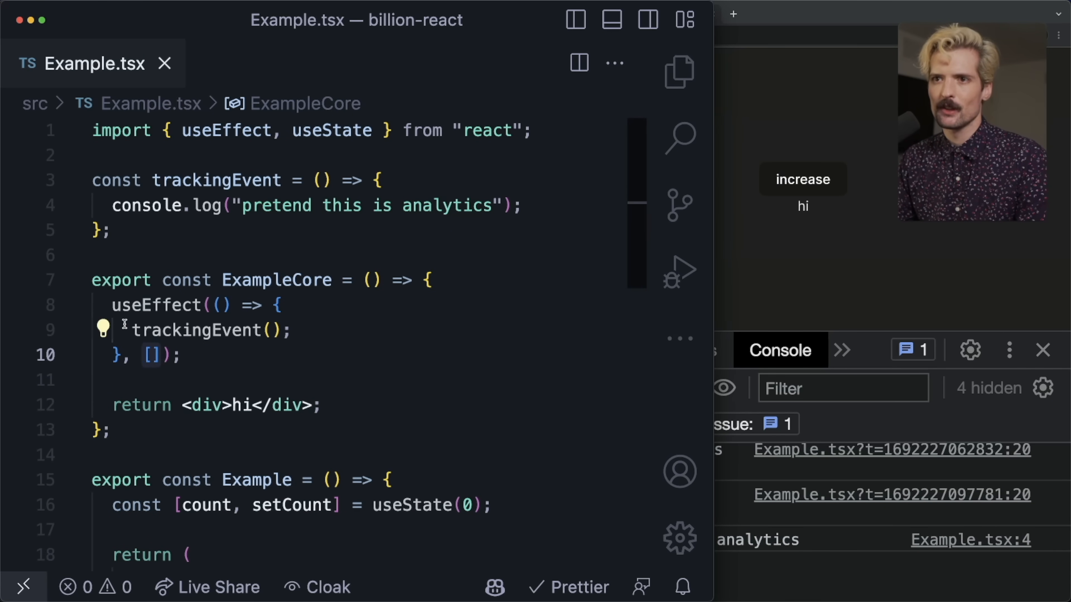
Add an empty dependency array [] as the second argument of ExampleCore's useEffect
click(149, 355)
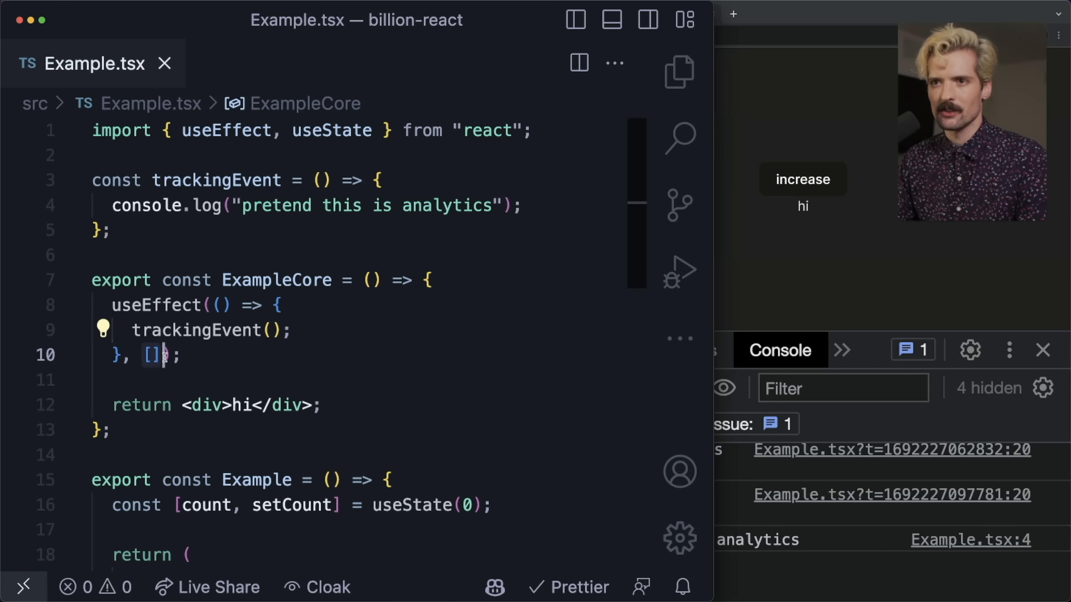
click(212, 330)
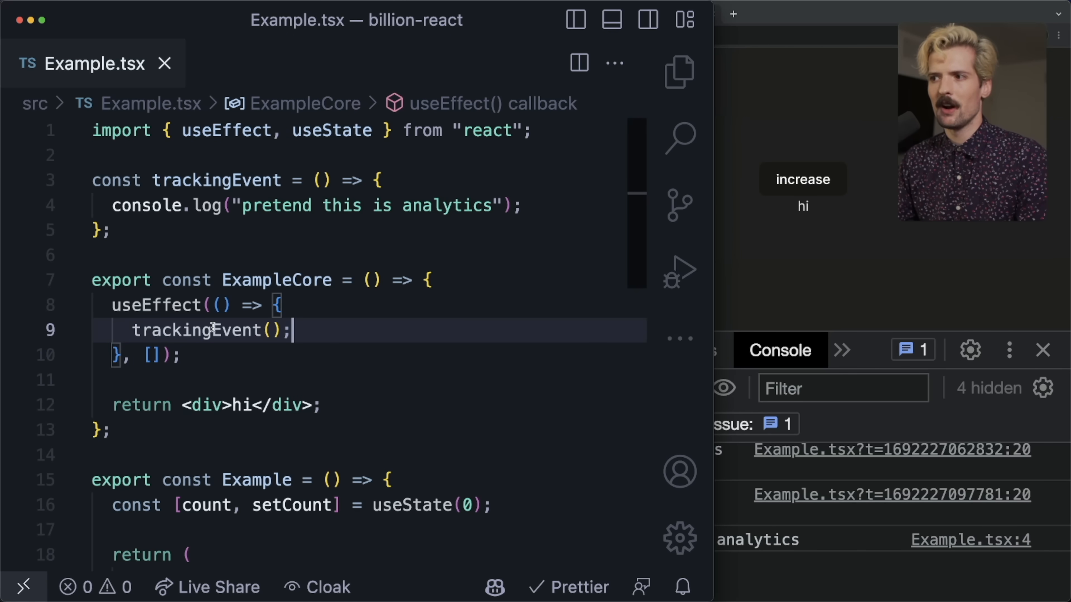
mouse_move(208, 319)
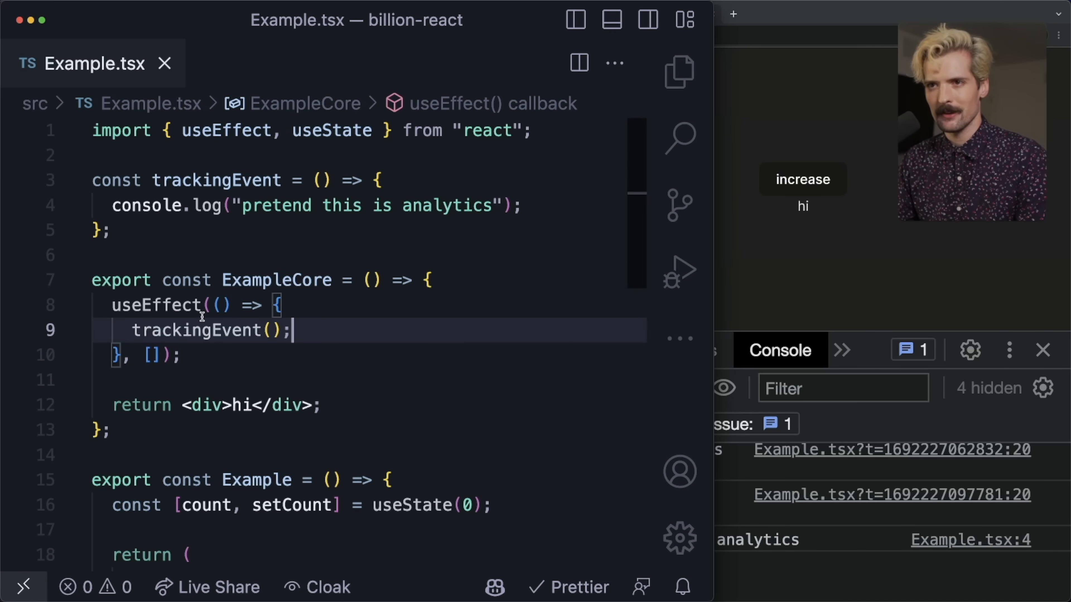
click(258, 355)
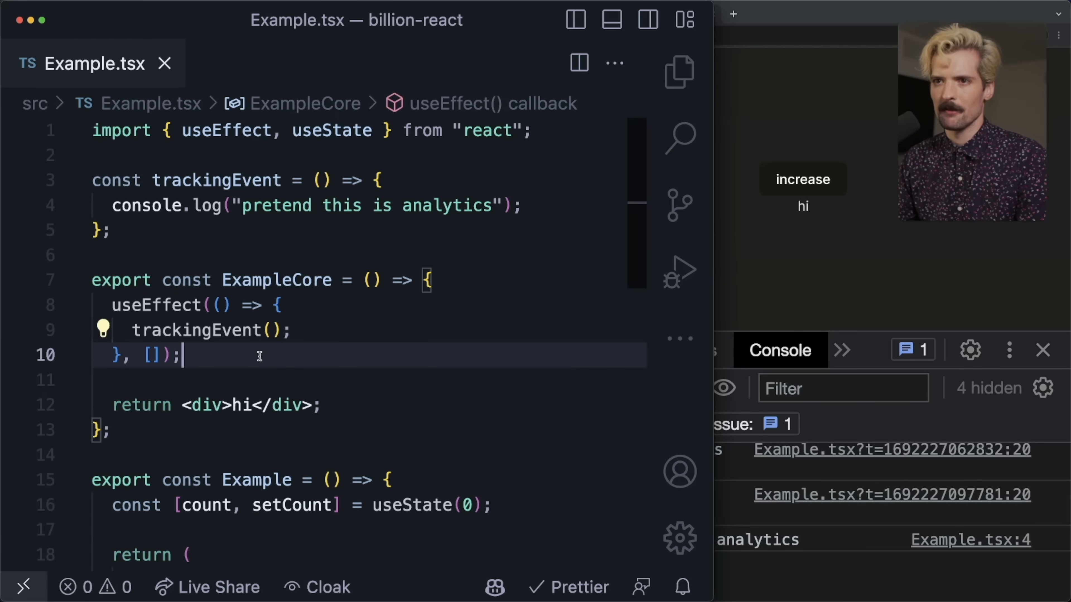
click(166, 355)
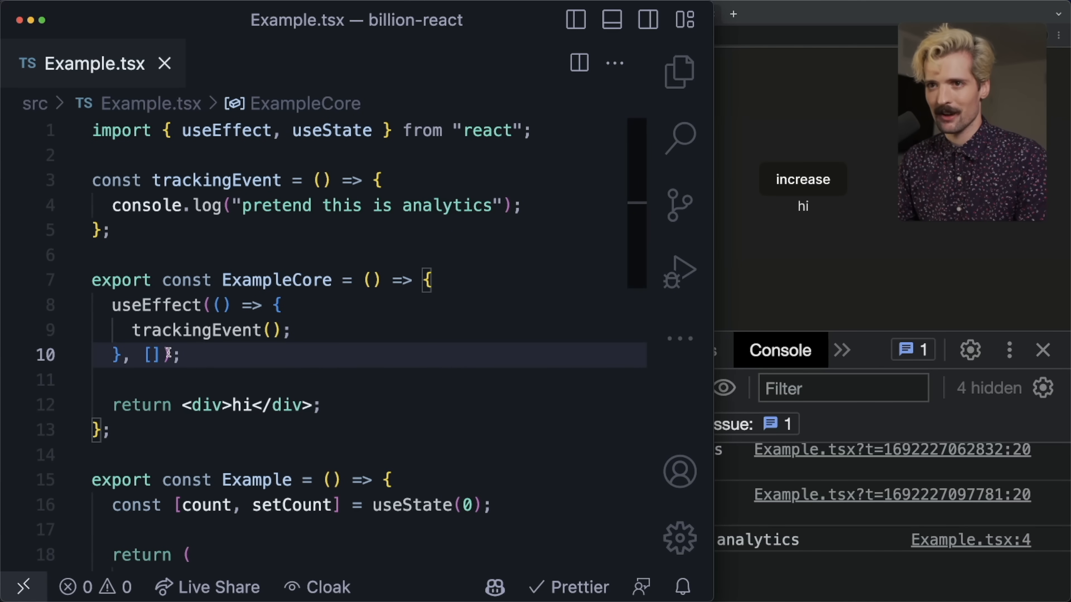
scroll(down, 3)
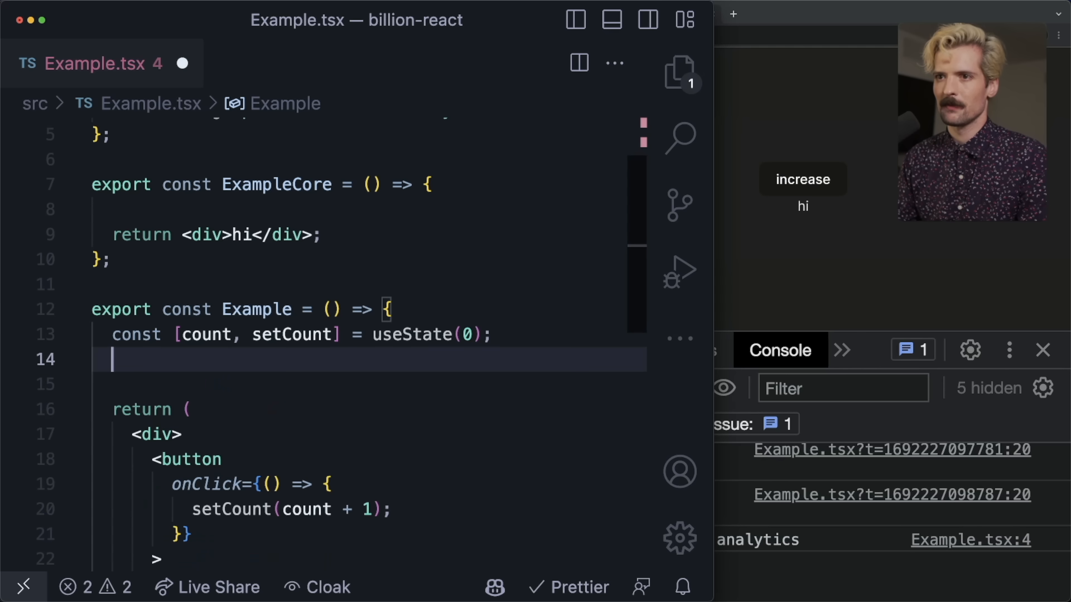
Write a useEffect in Example calling trackingEvent and setAnalyticsCount(analyticsCount + 1) with a dependency array
text(useEffect(() => {)
text(const [analyticsCount, setAnalyti] = useState(0);)
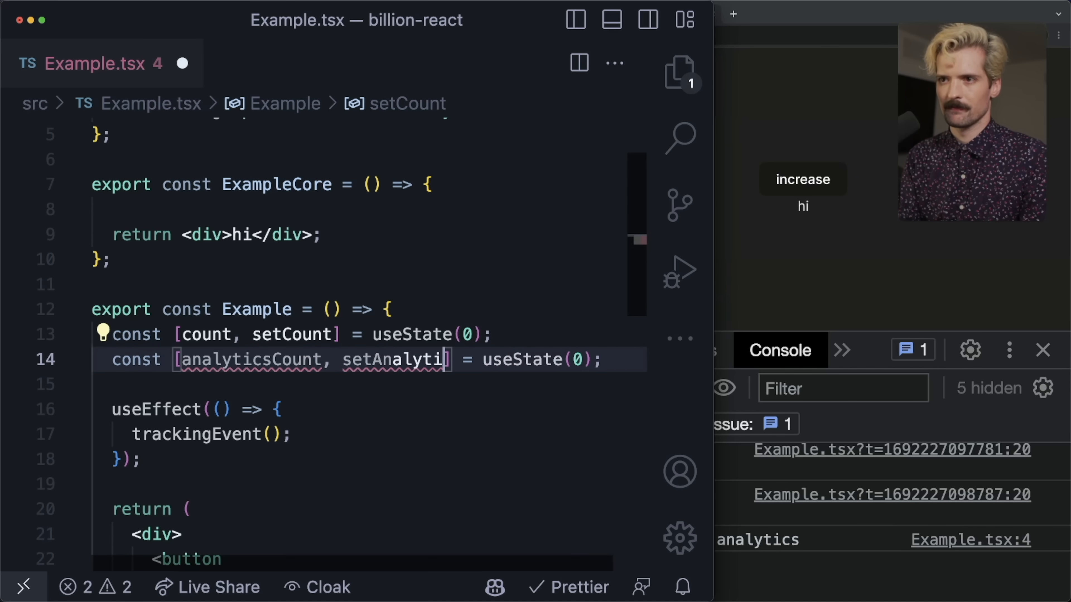
click(294, 435)
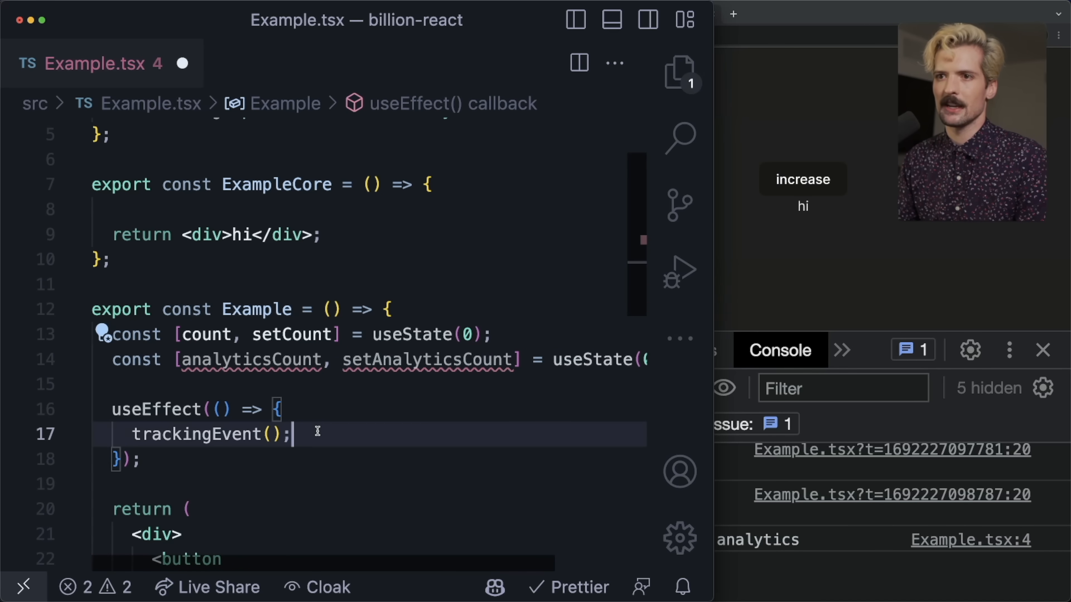
text(setAnalyticsCount(analyticsCount + 1);)
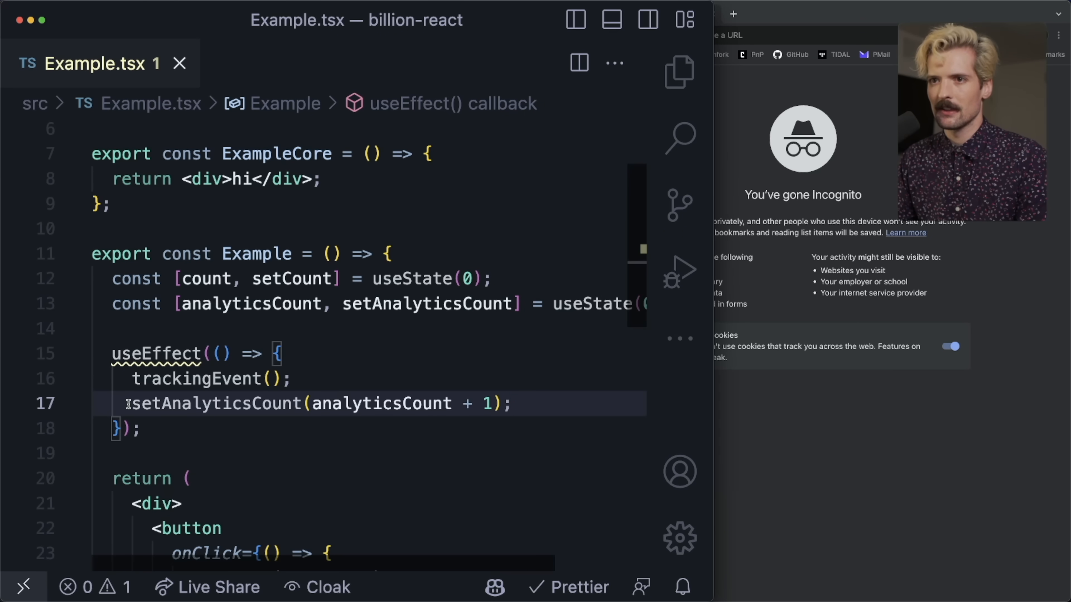
mouse_move(175, 444)
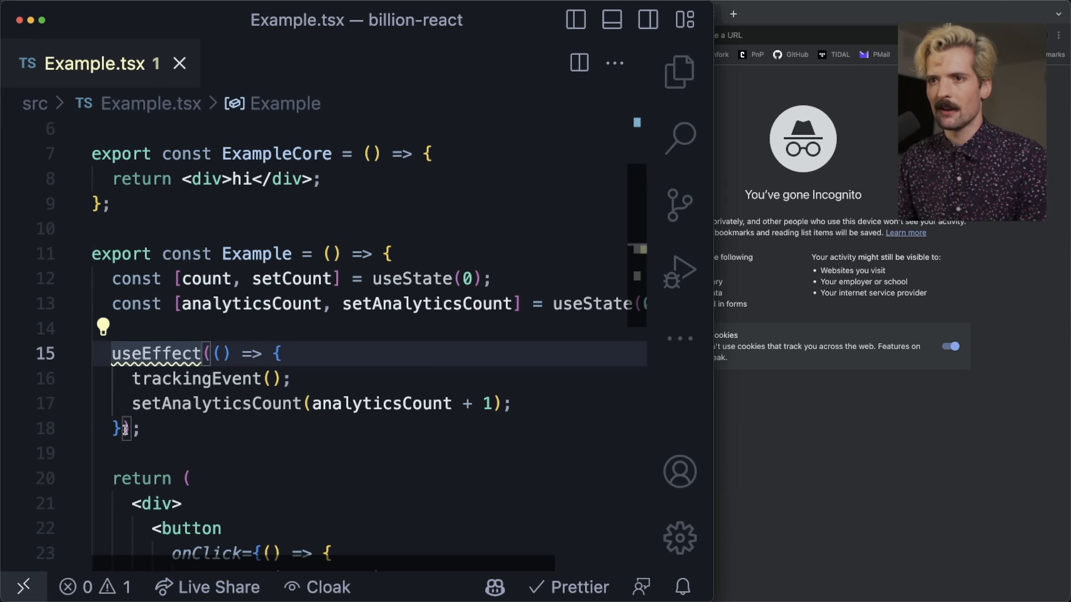
text(, [count])
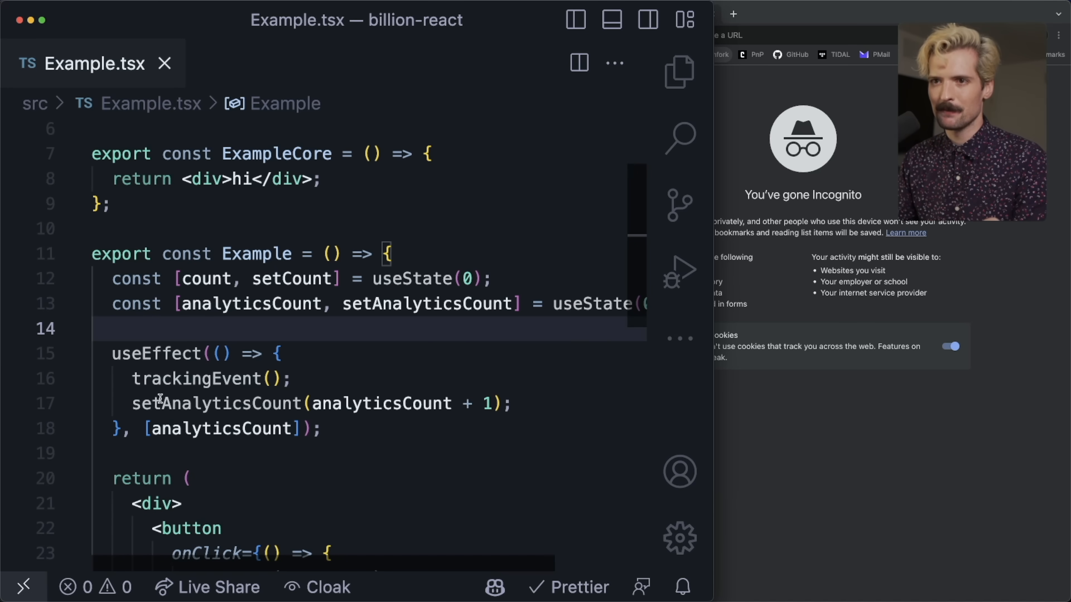
Delete analyticsCount from the effect's dependency array, leaving []
click(273, 379)
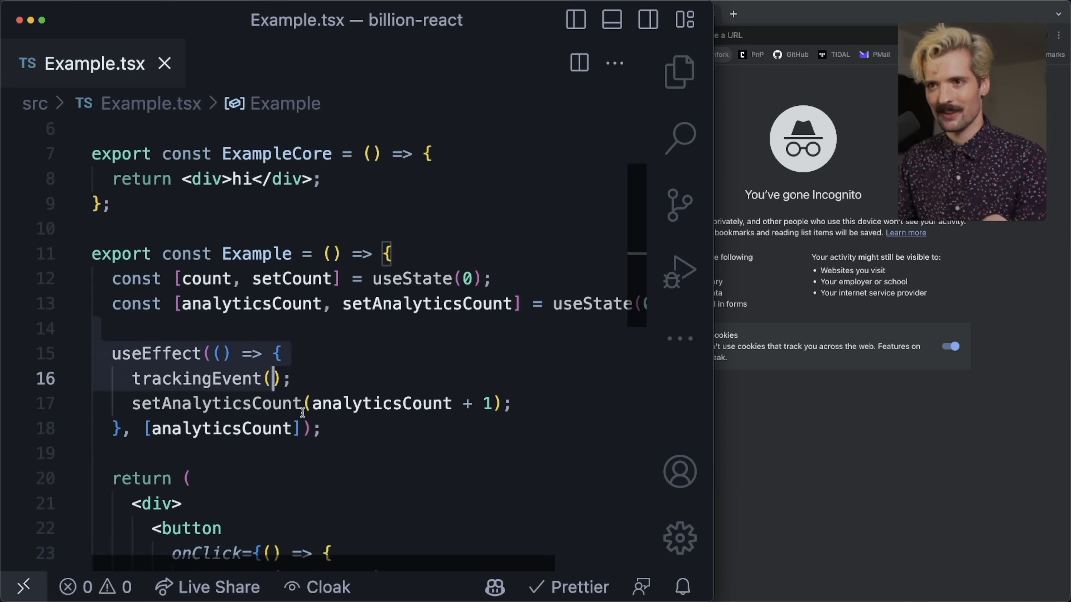
click(338, 453)
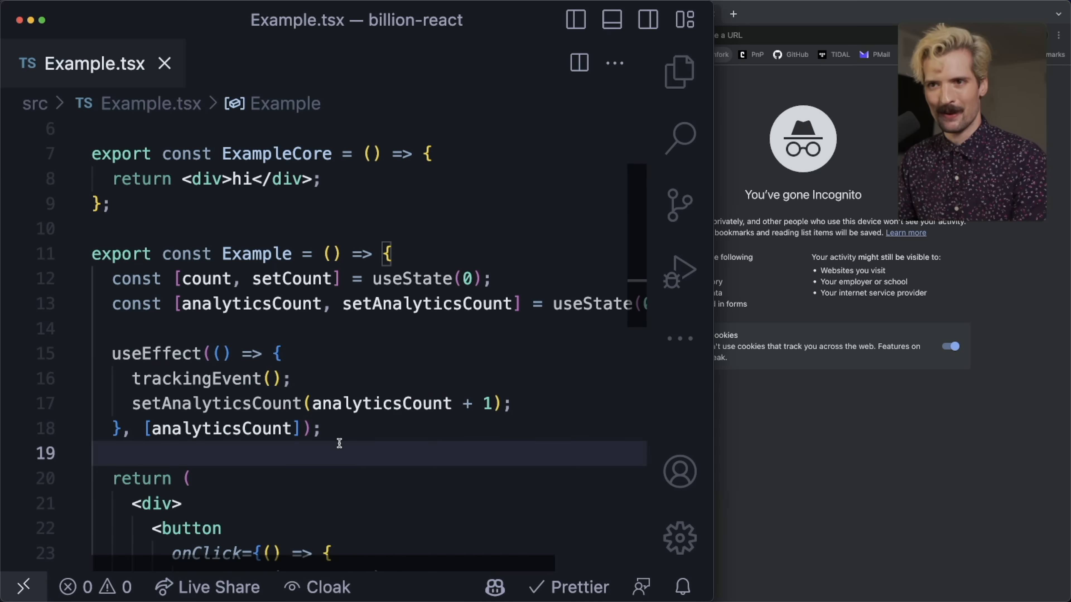
scroll(down, 3)
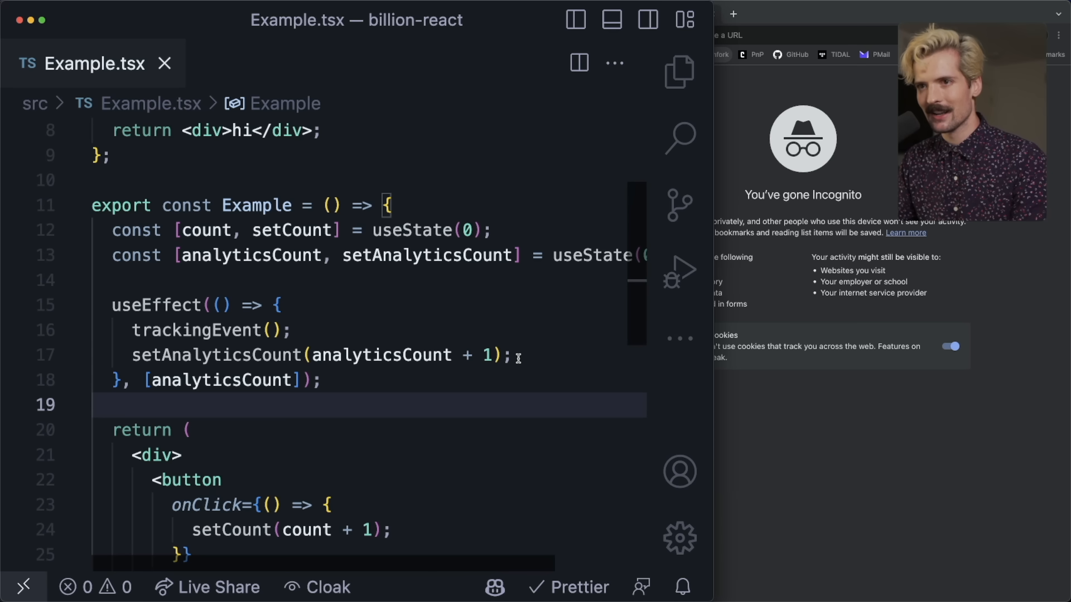
click(325, 380)
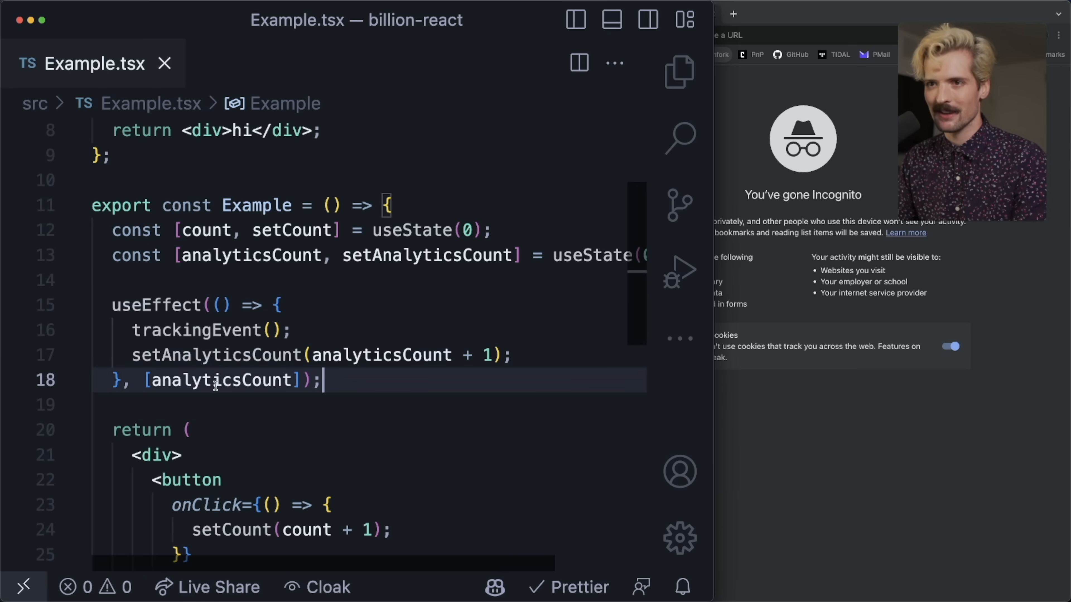
double_click(220, 381)
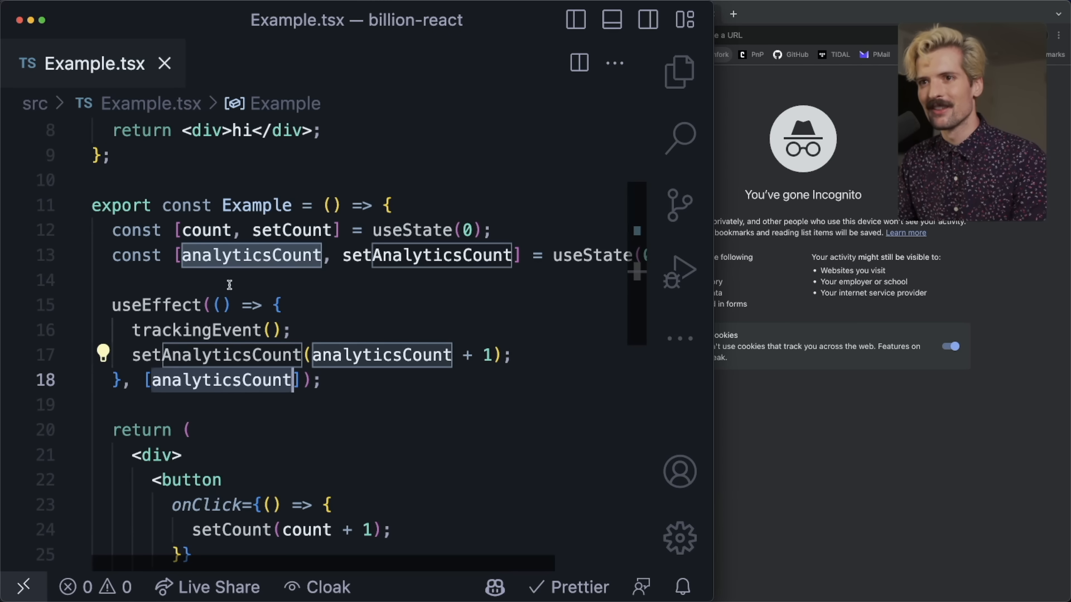
click(276, 404)
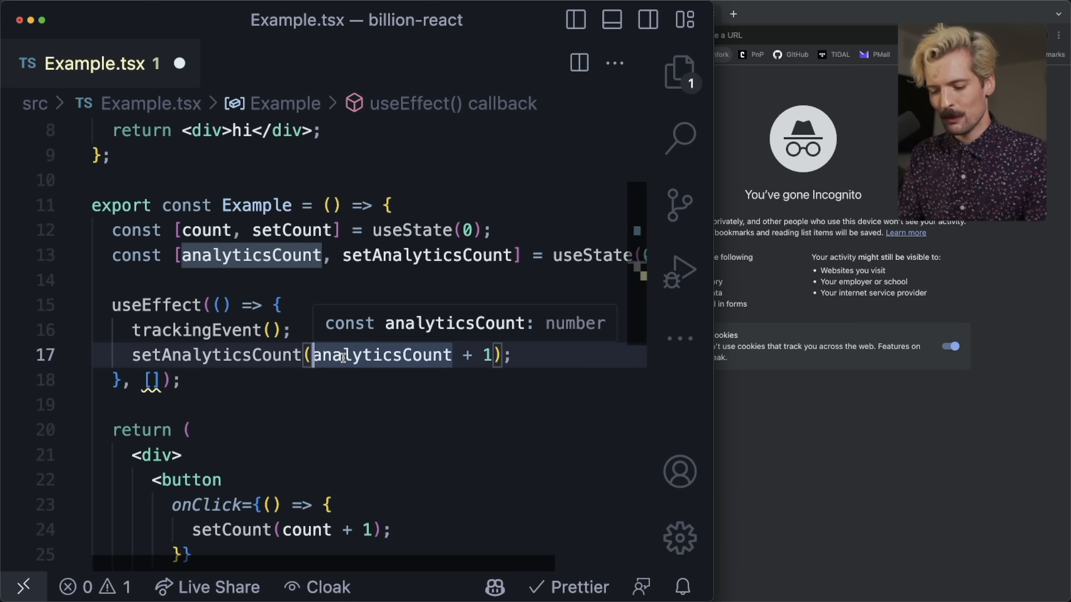
Update analyticsCount with a currentCount arrow updater and comment out the console.log line
text(currentC)
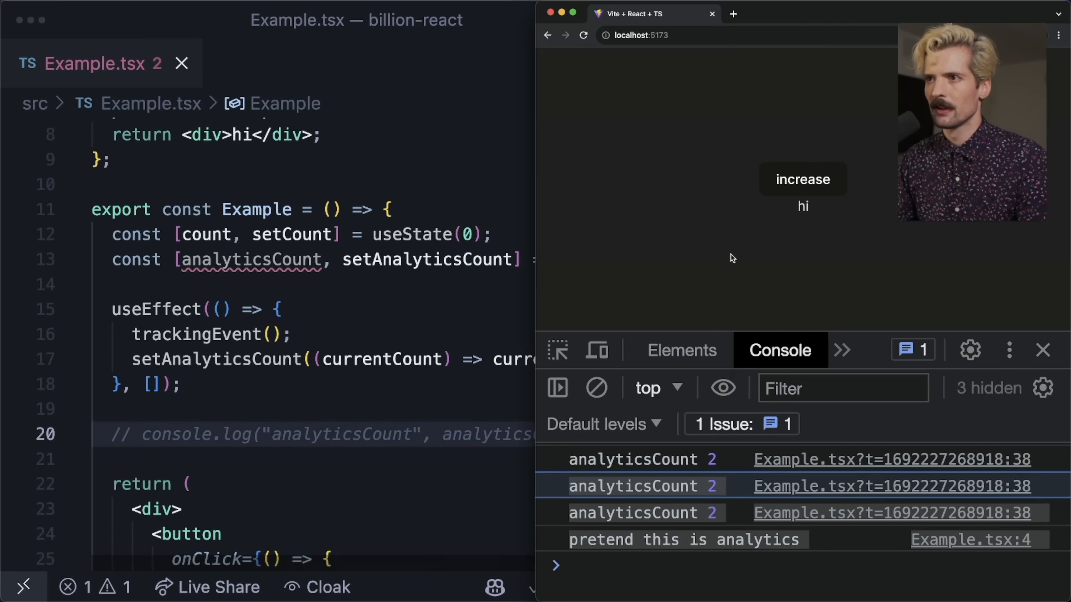
click(802, 180)
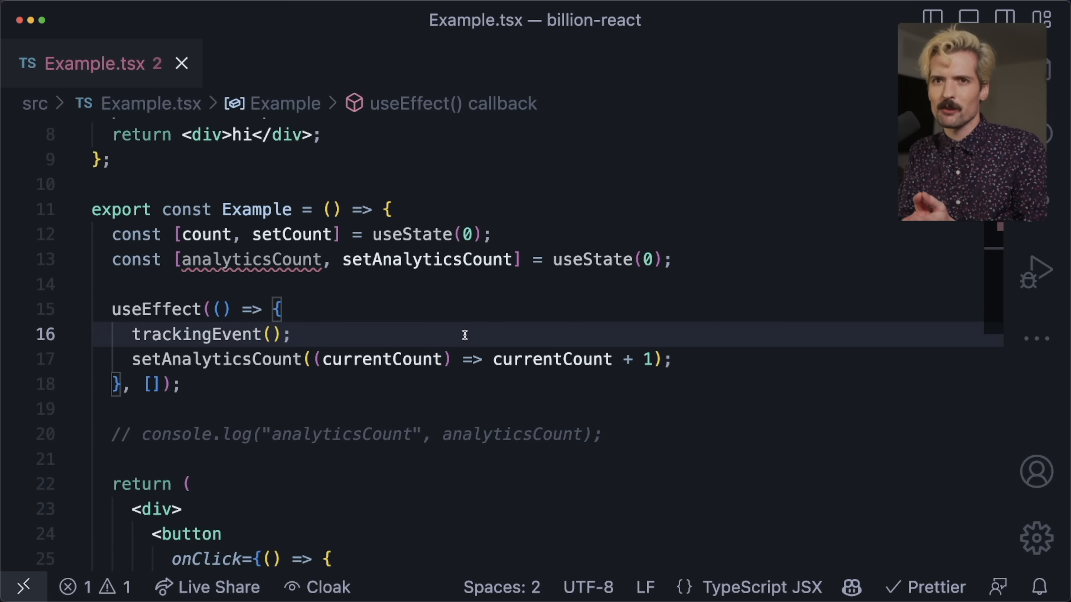
click(294, 334)
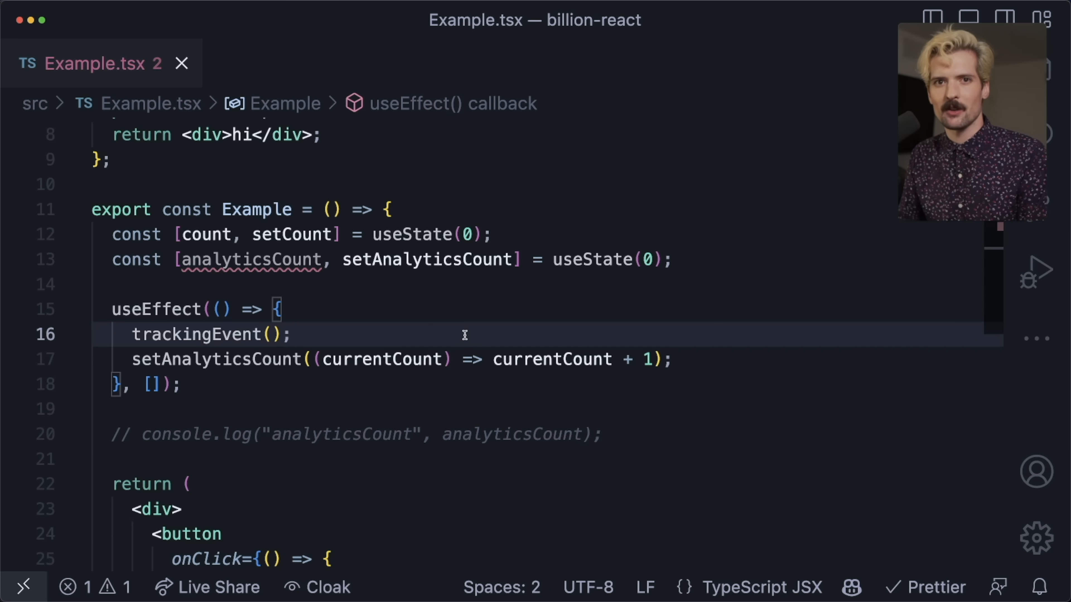
click(292, 334)
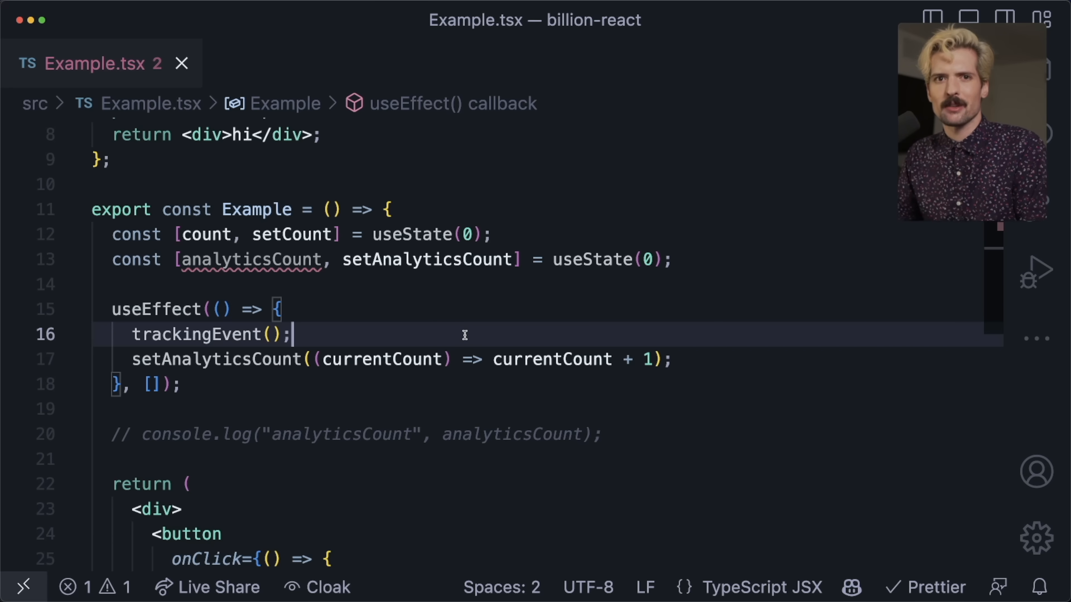